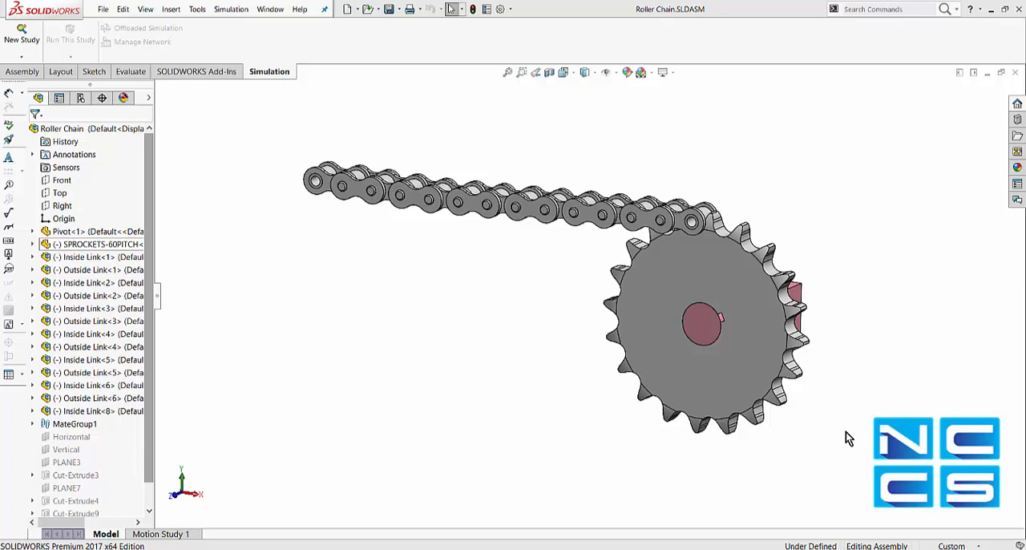
mouse_move(896, 395)
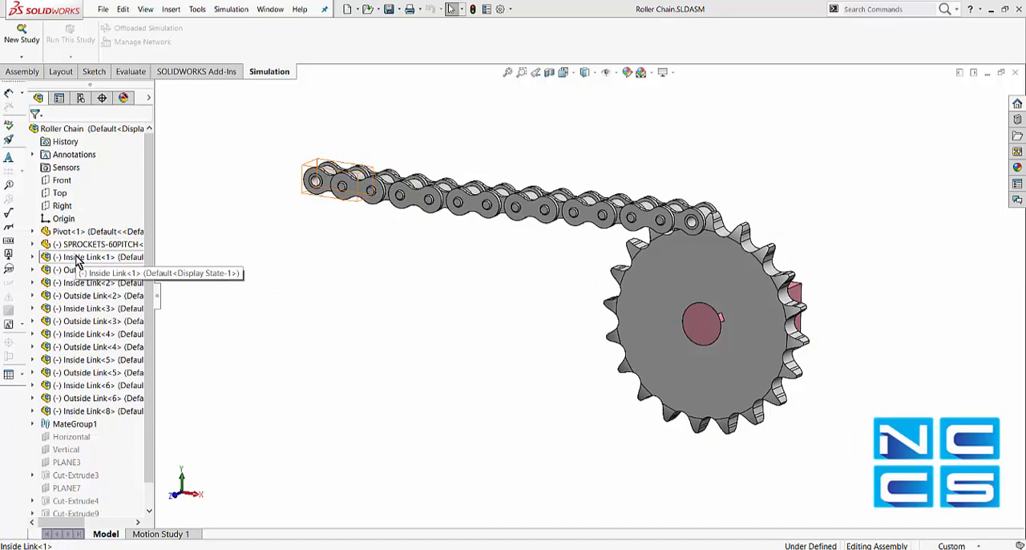
Step: Select Inside Link<1> through Inside Link<8> in the tree and form a new sub-assembly from them
click(96, 283)
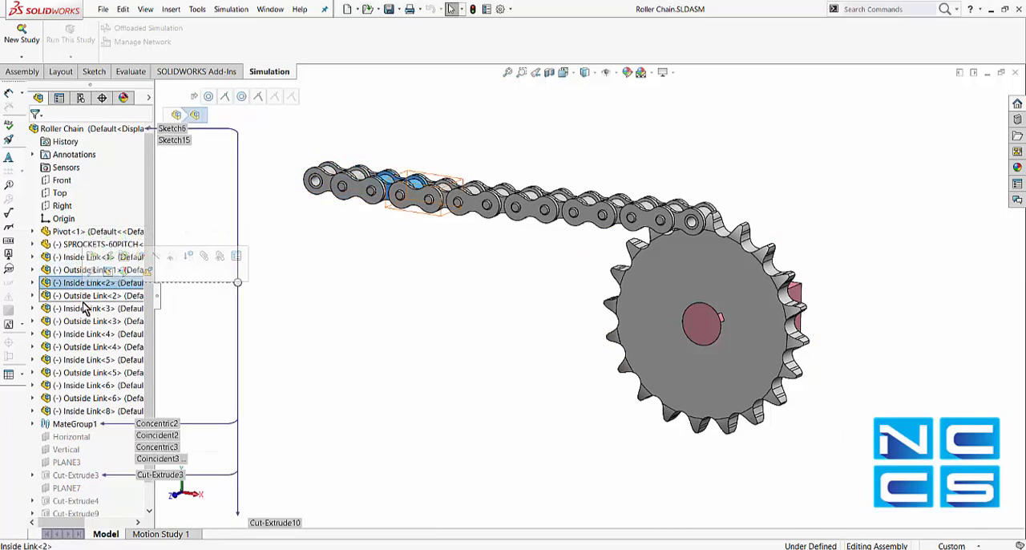
click(96, 308)
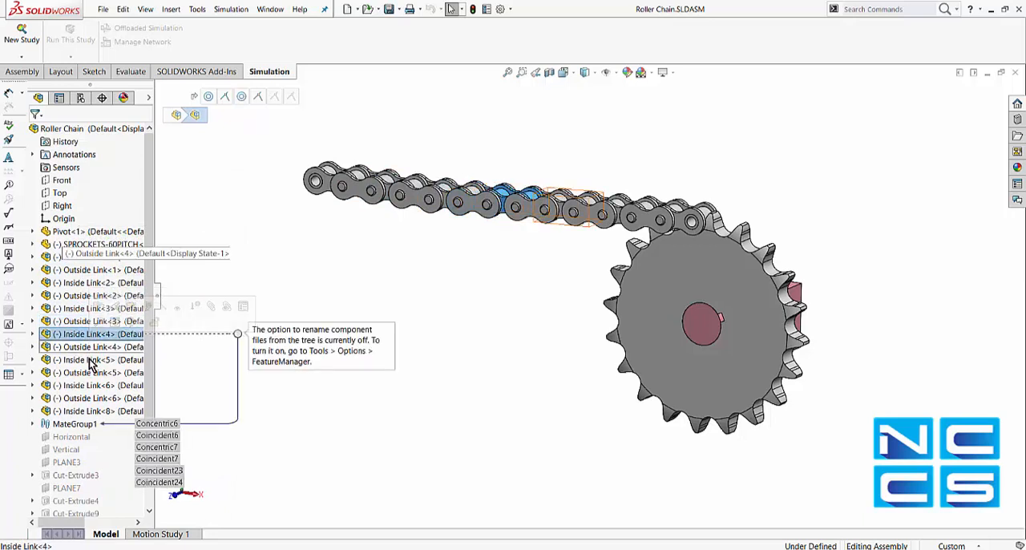
click(91, 398)
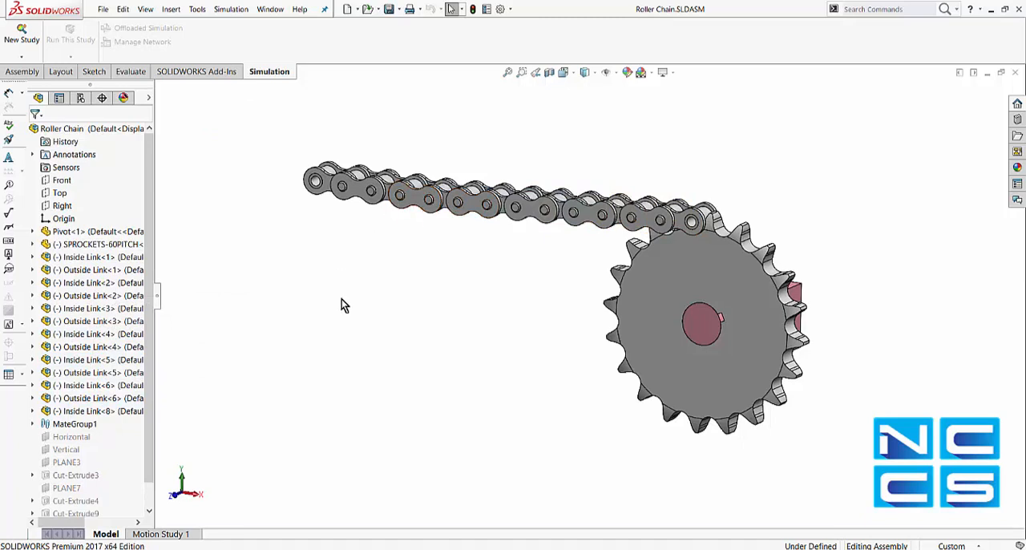
click(90, 256)
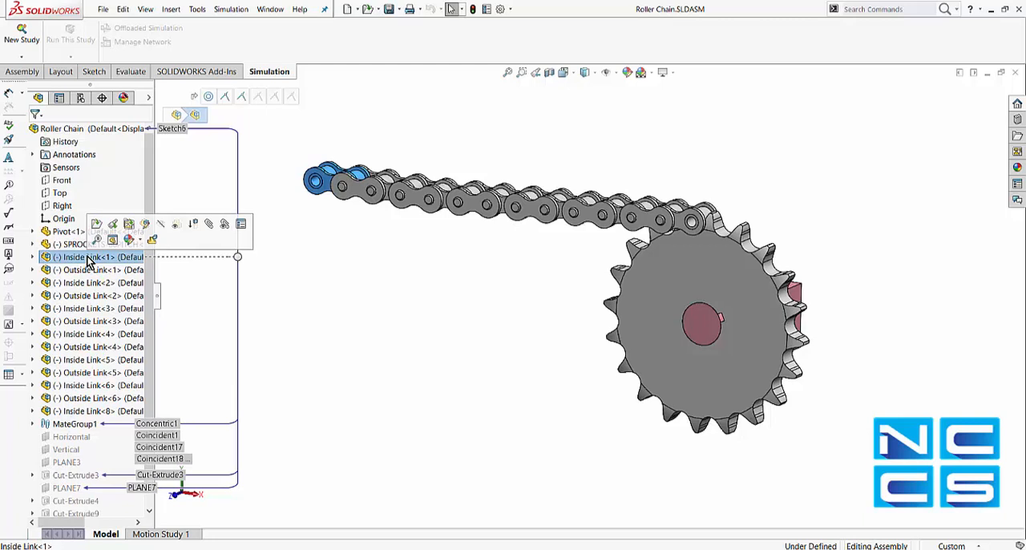
mouse_move(92, 410)
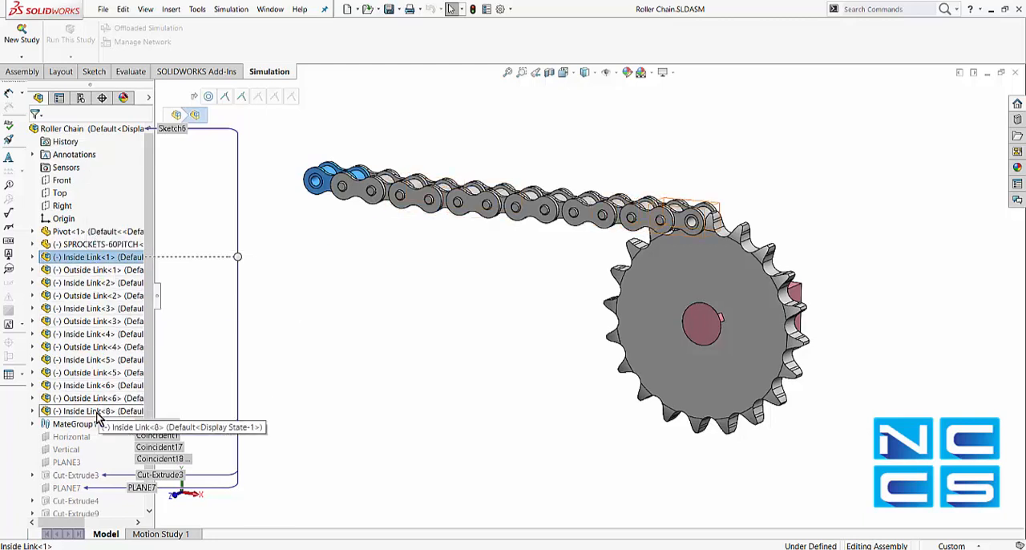
right_click(86, 411)
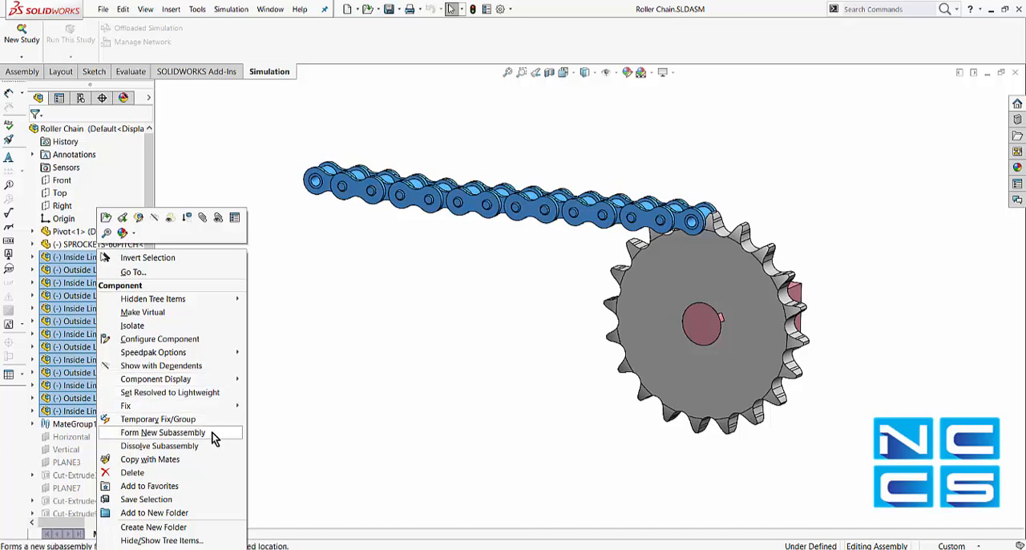
click(162, 432)
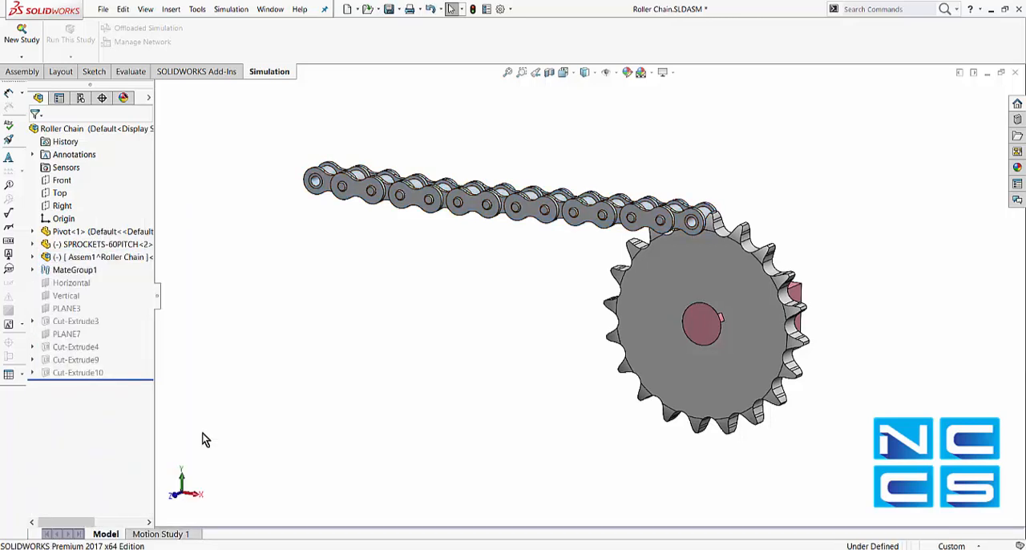
Step: Open the chain sub-assembly alone and attempt Make Drawing from Assembly, acknowledging the virtual-component warning
click(105, 257)
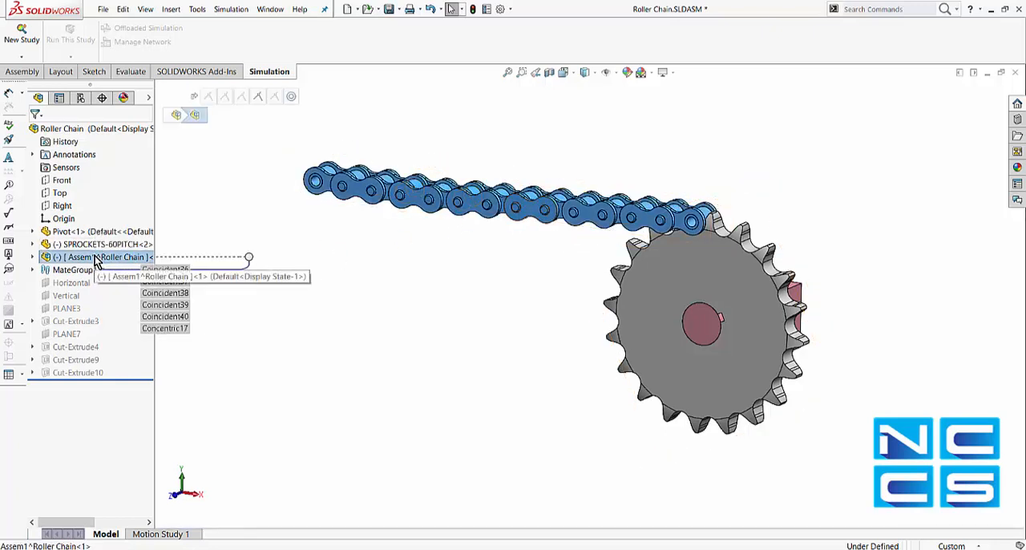
right_click(108, 256)
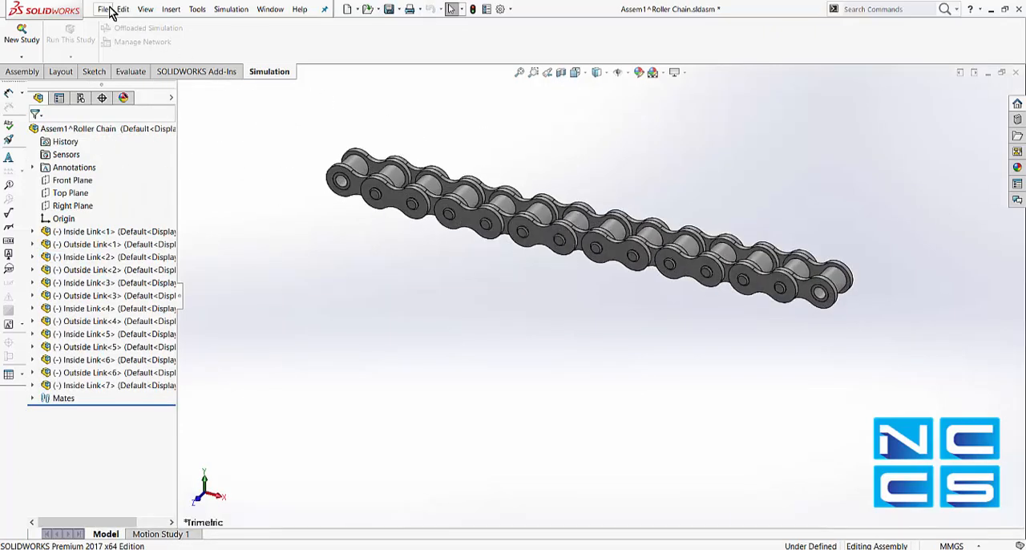
click(103, 9)
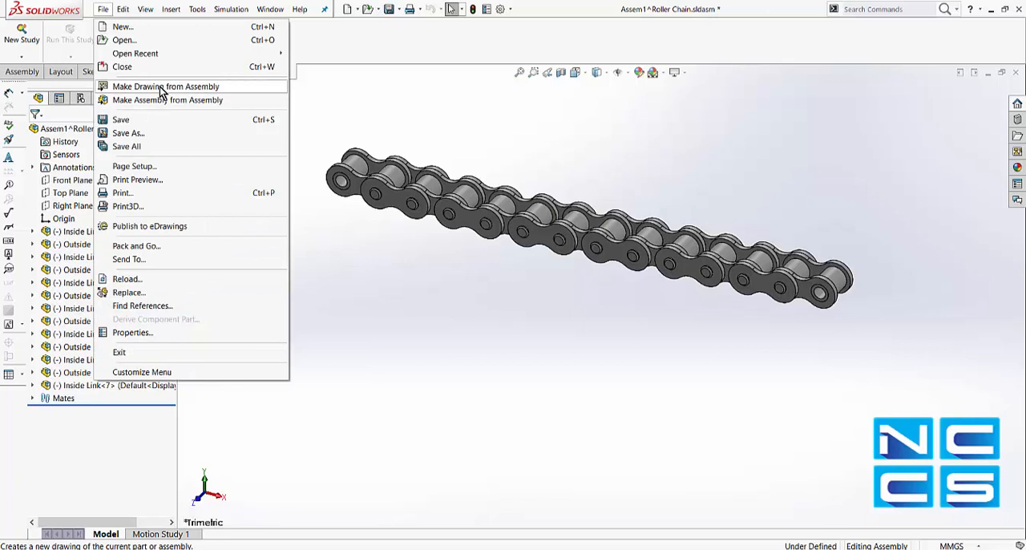
click(165, 86)
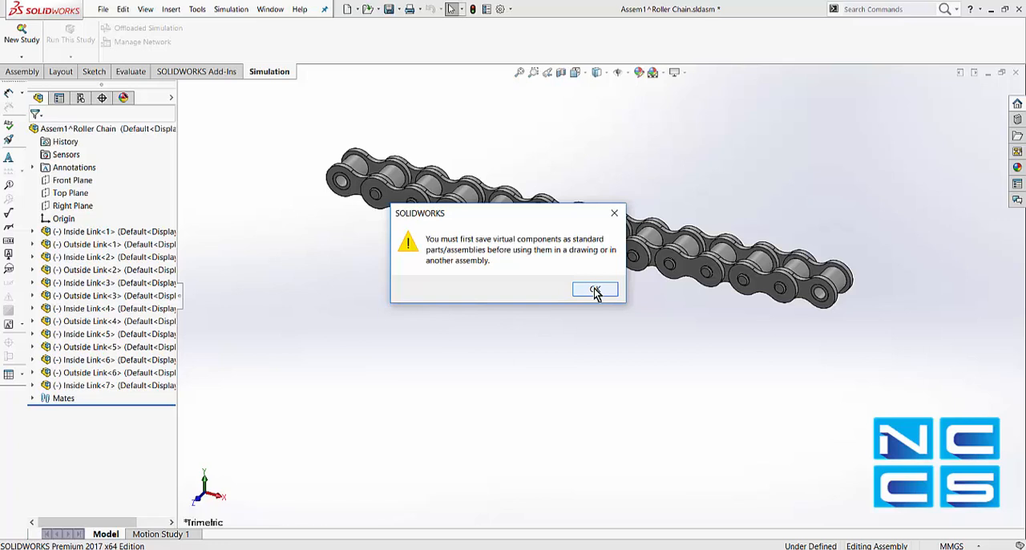
click(594, 289)
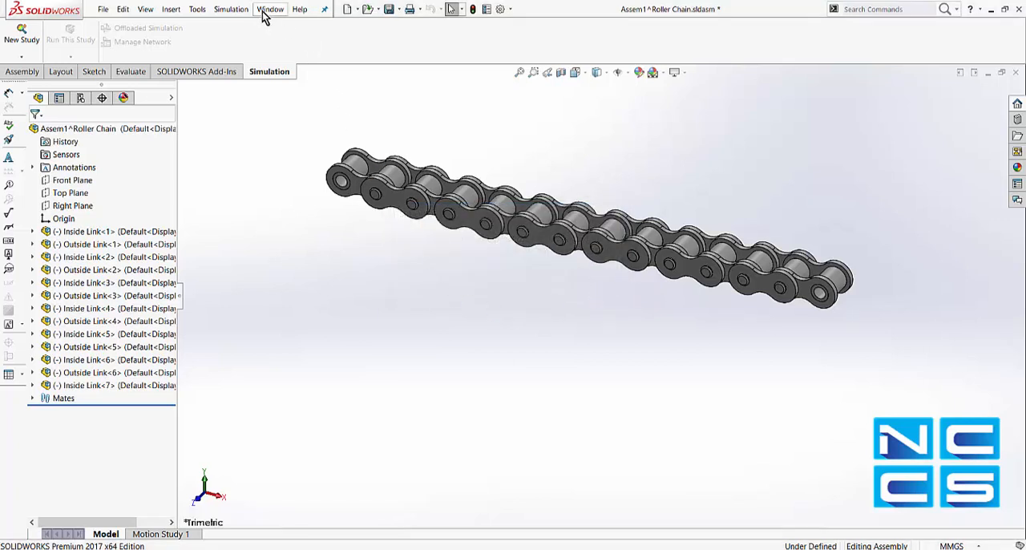
Step: Switch to Roller Chain and save only the chain sub-assembly to an external file named Assem1
click(271, 9)
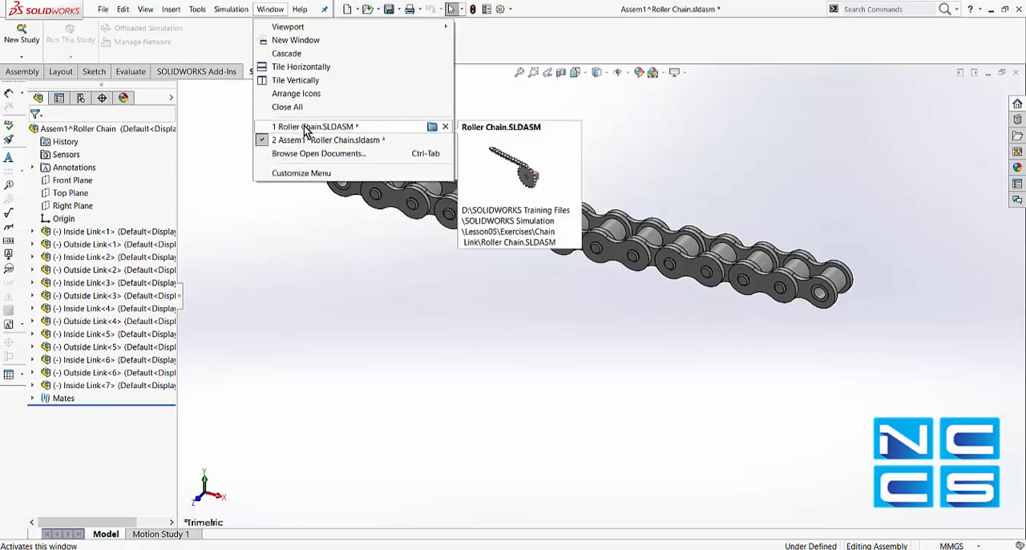
click(314, 126)
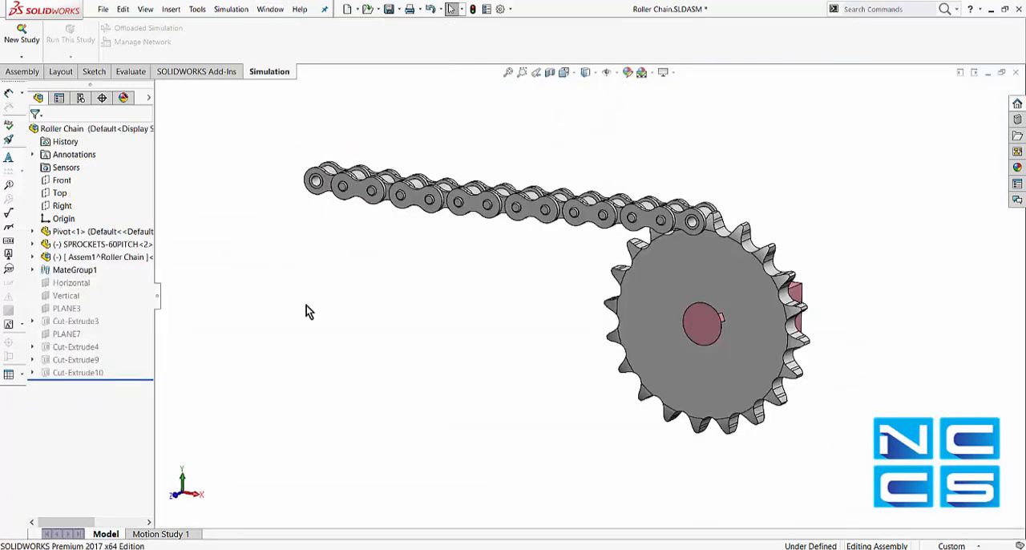
right_click(80, 257)
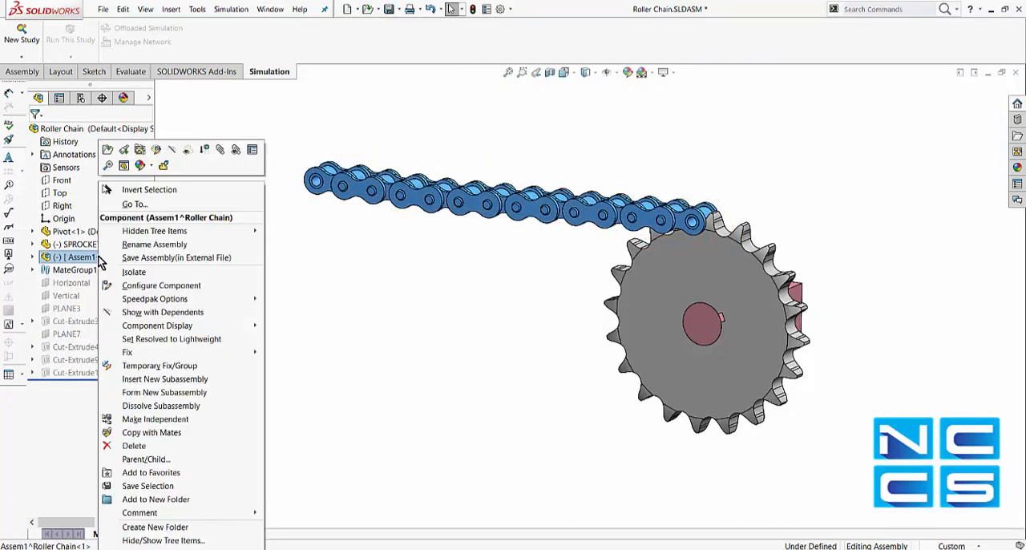
mouse_move(176, 257)
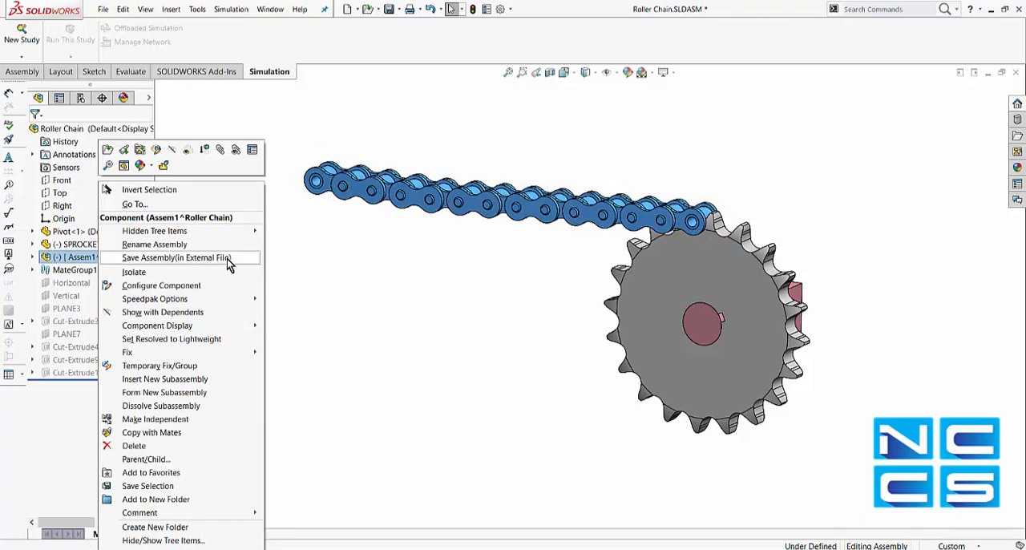
click(176, 257)
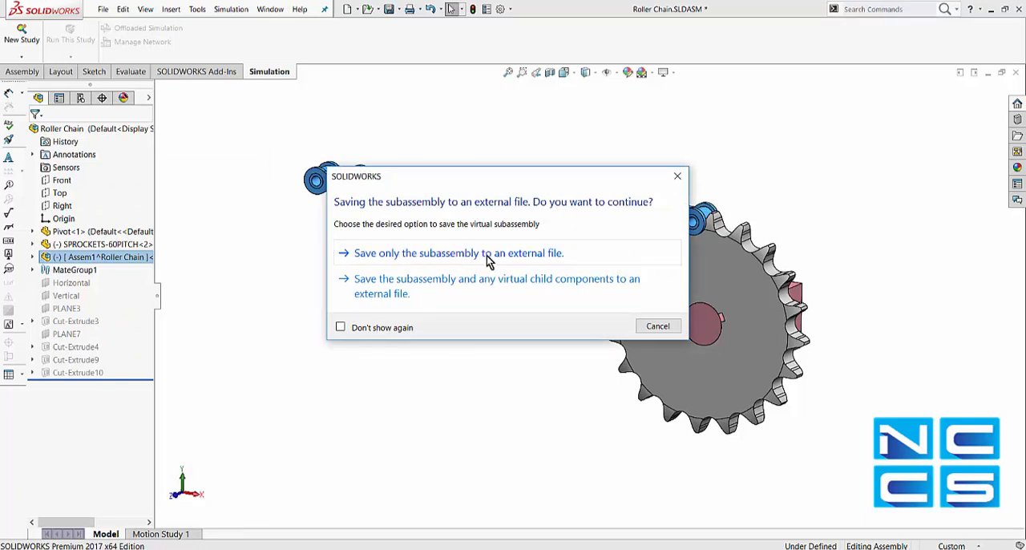
click(459, 252)
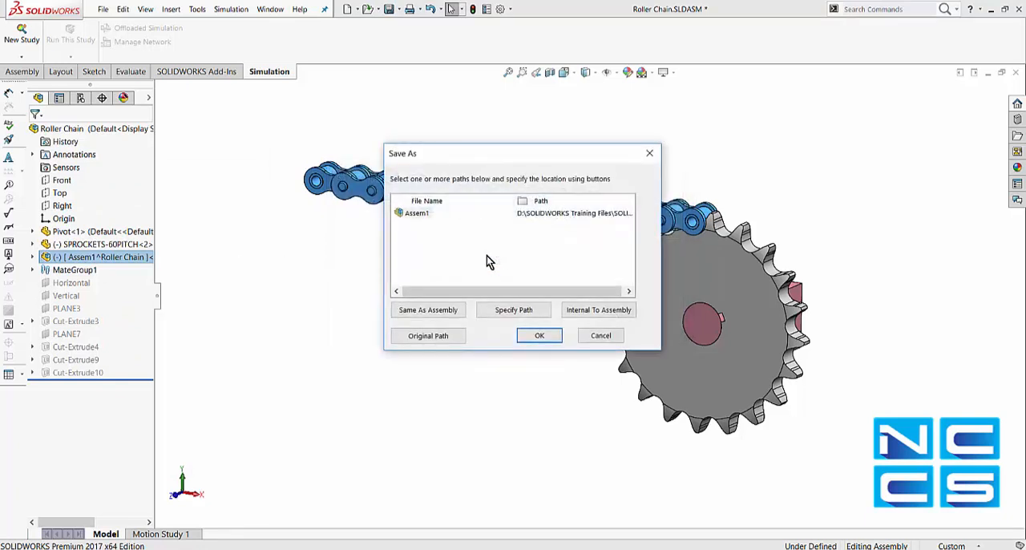
click(539, 335)
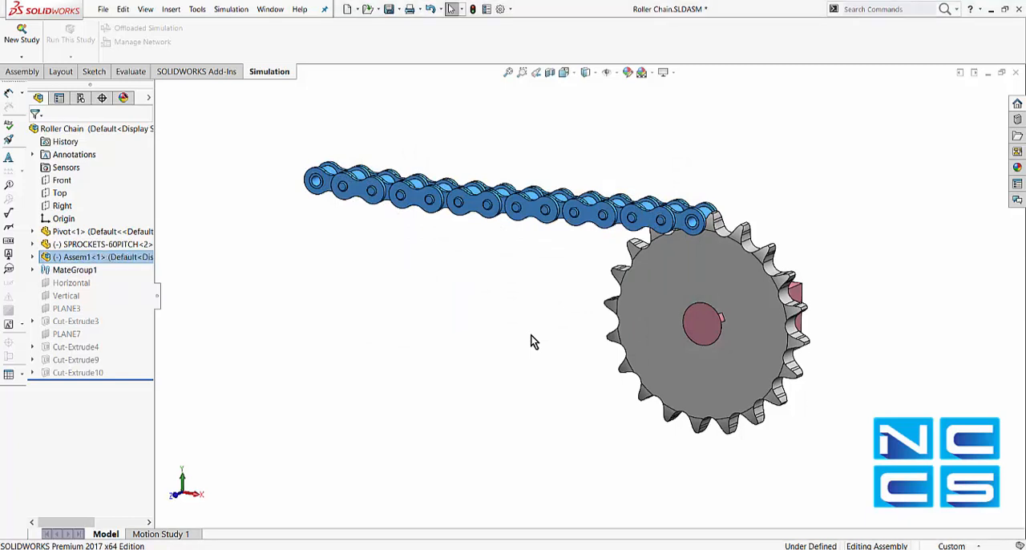
click(270, 9)
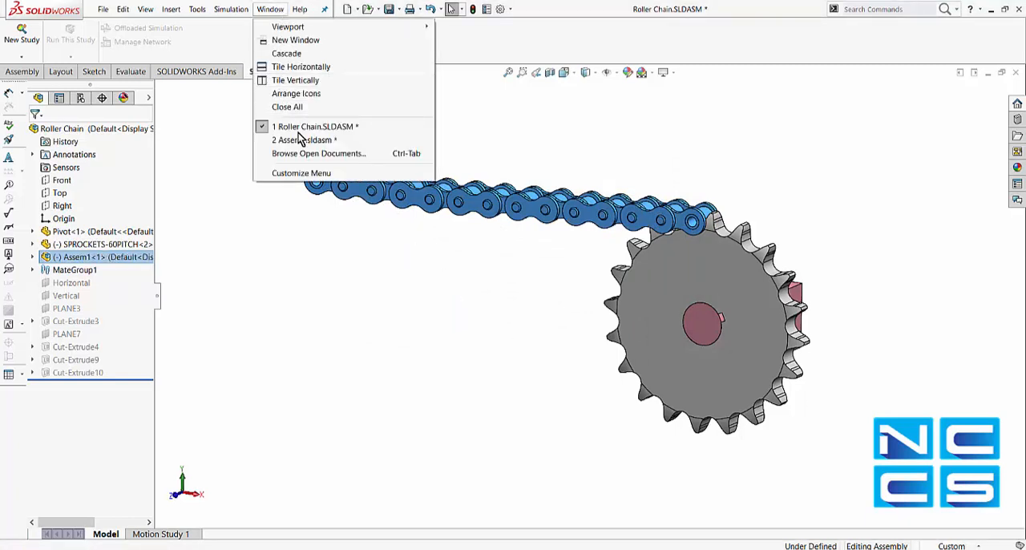
Step: Create a B (ANSI) Landscape drawing of Assem1 with the chain view at its own scale
click(302, 139)
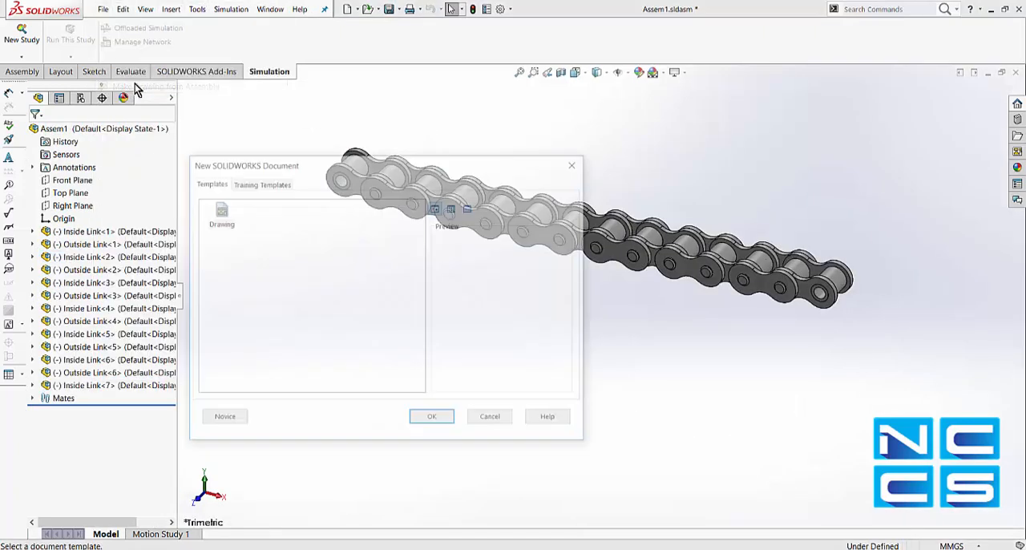
click(431, 417)
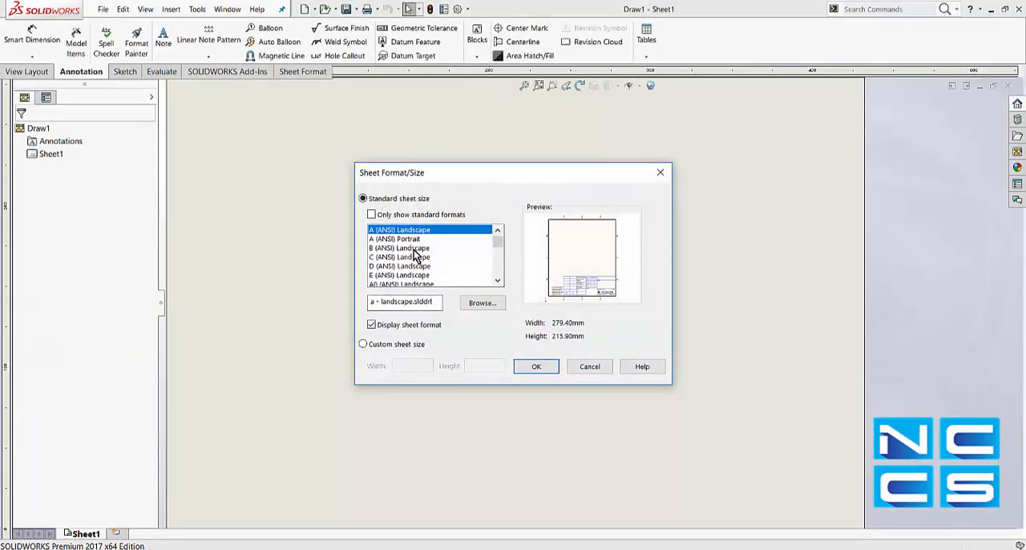
click(535, 366)
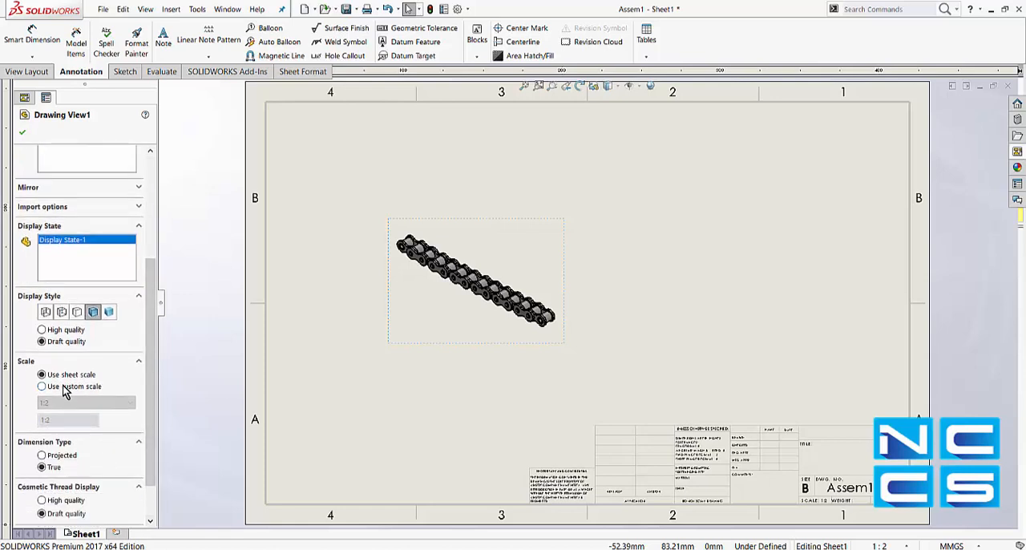
click(41, 385)
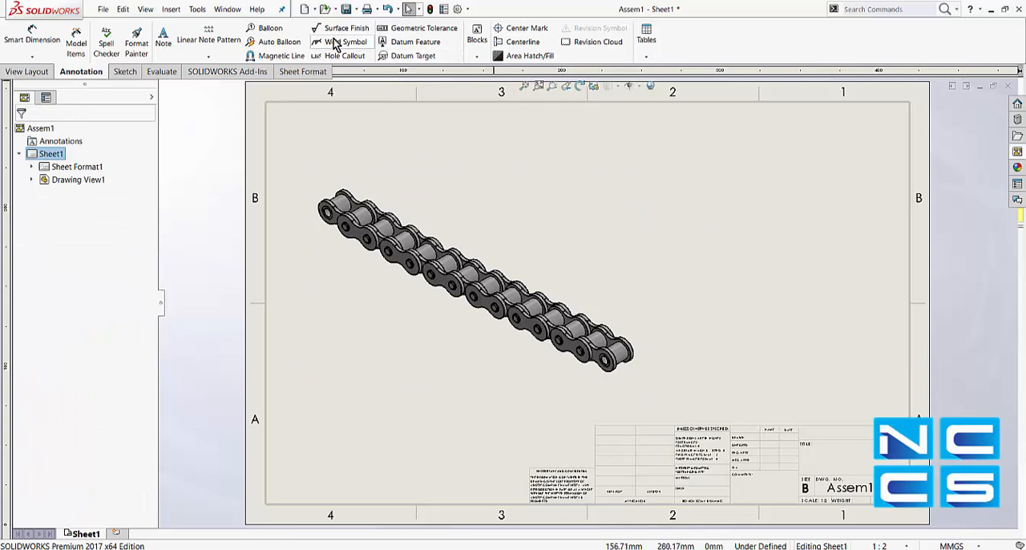
Step: Close the Assem1 drawing without saving, returning to the Roller Chain assembly
click(227, 8)
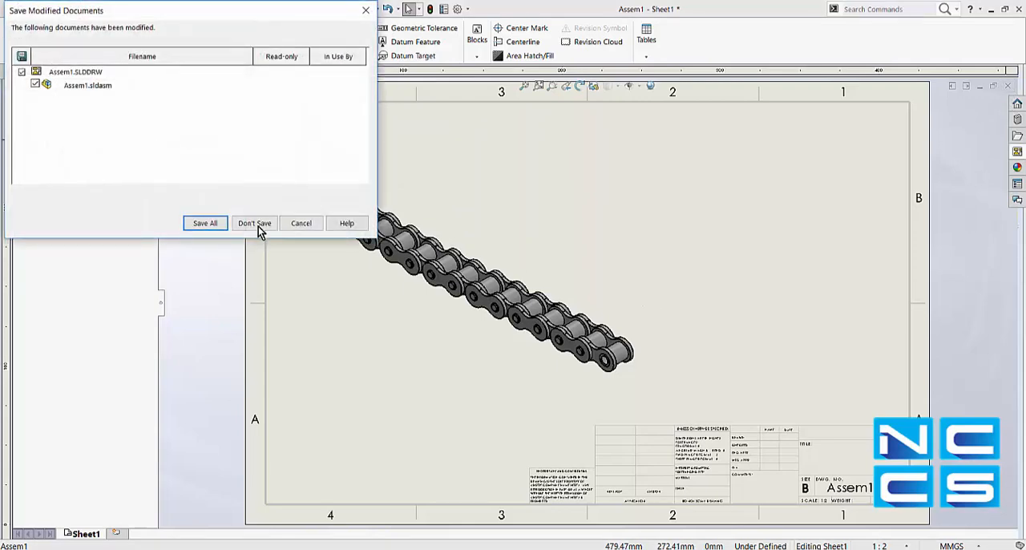
click(254, 223)
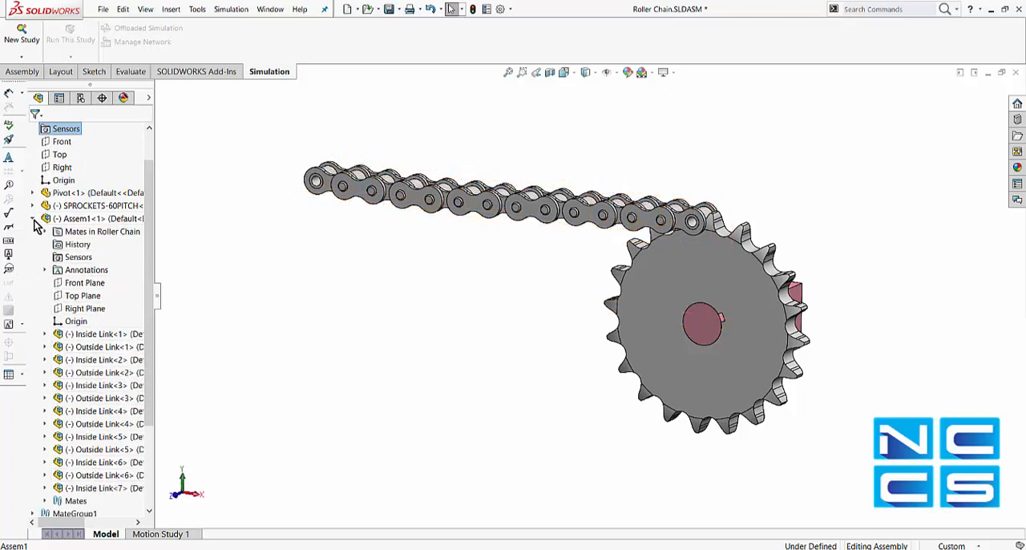
Step: Dissolve Assem1 so its links sit directly in Roller Chain, then select Outside Link<8> to verify
right_click(88, 219)
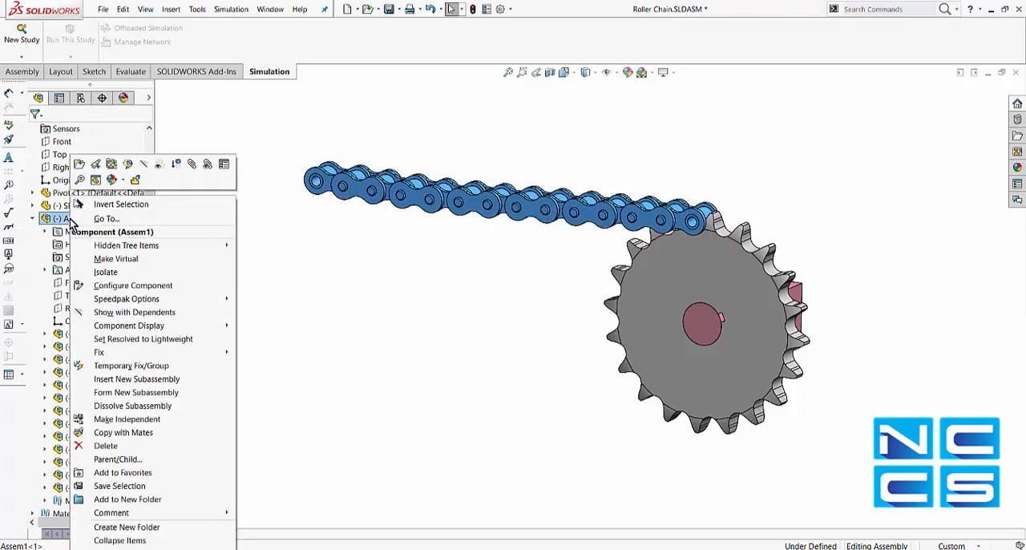
mouse_move(132, 406)
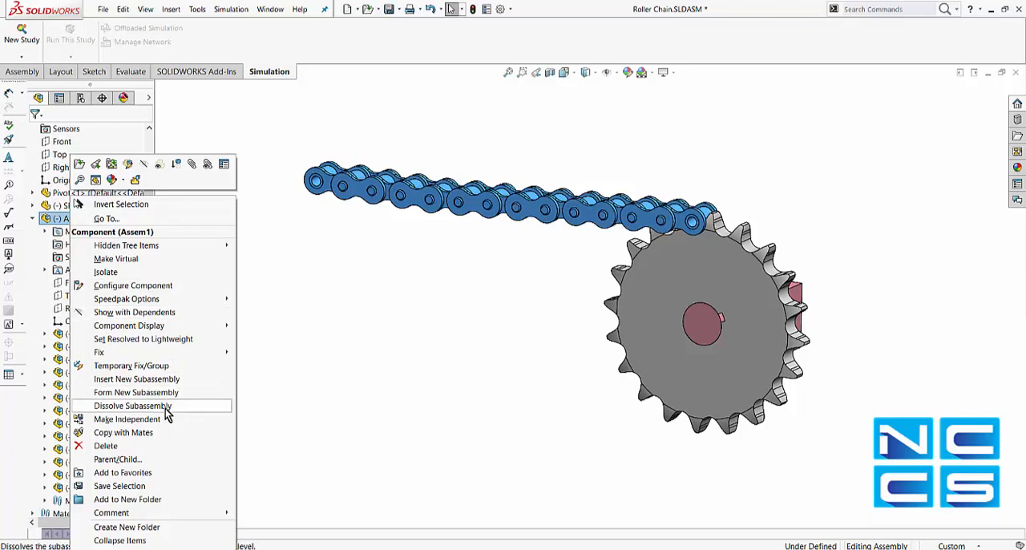
click(132, 405)
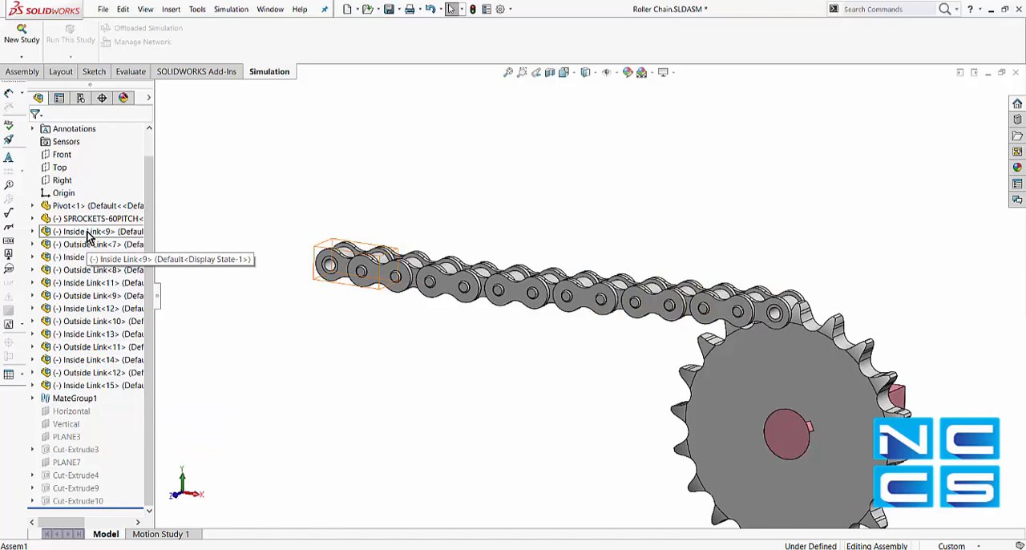
click(100, 270)
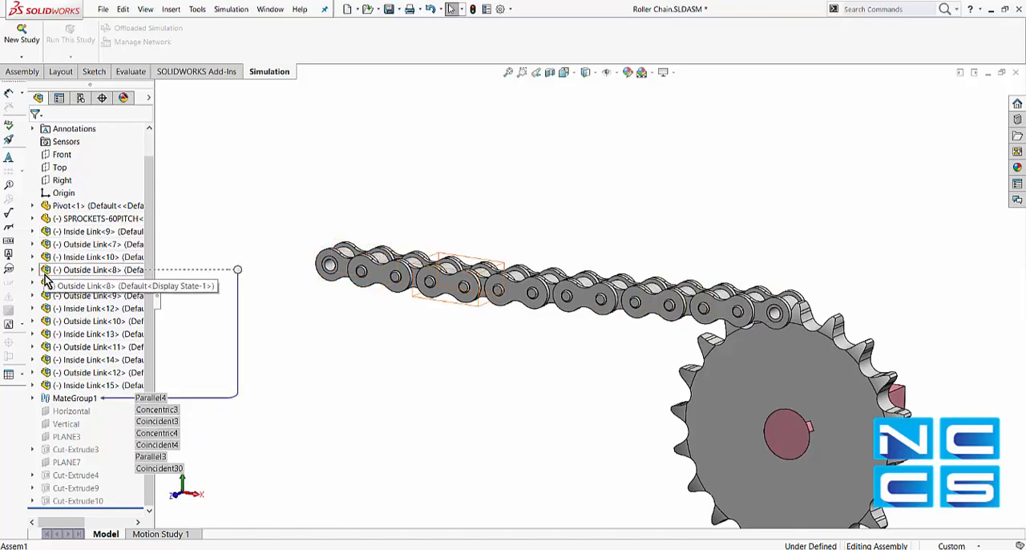